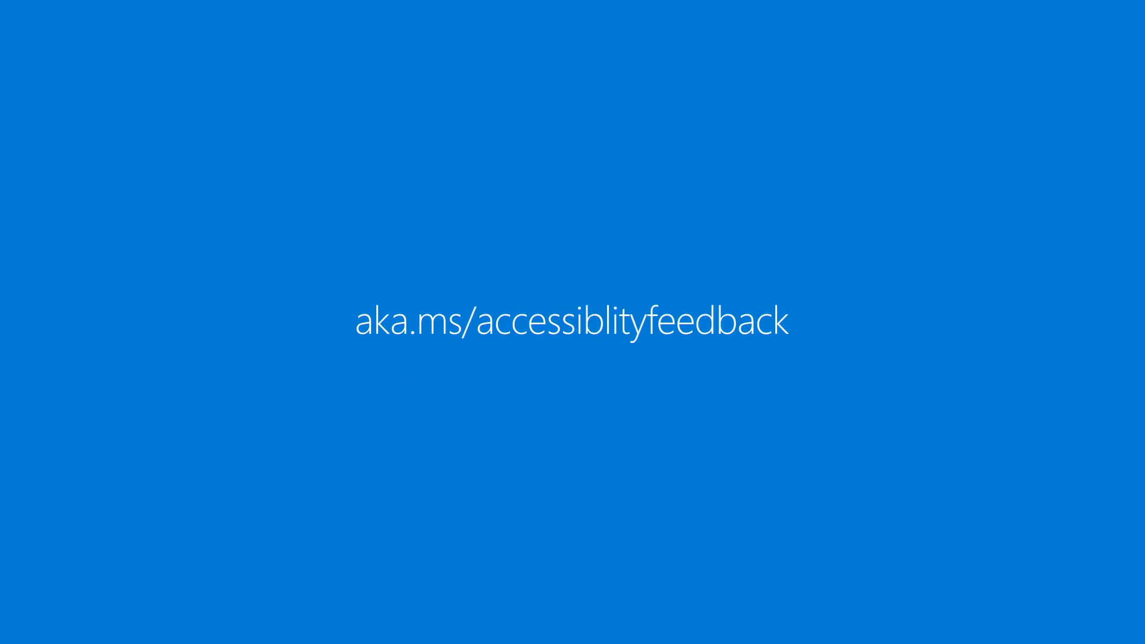
key("capslock+e")
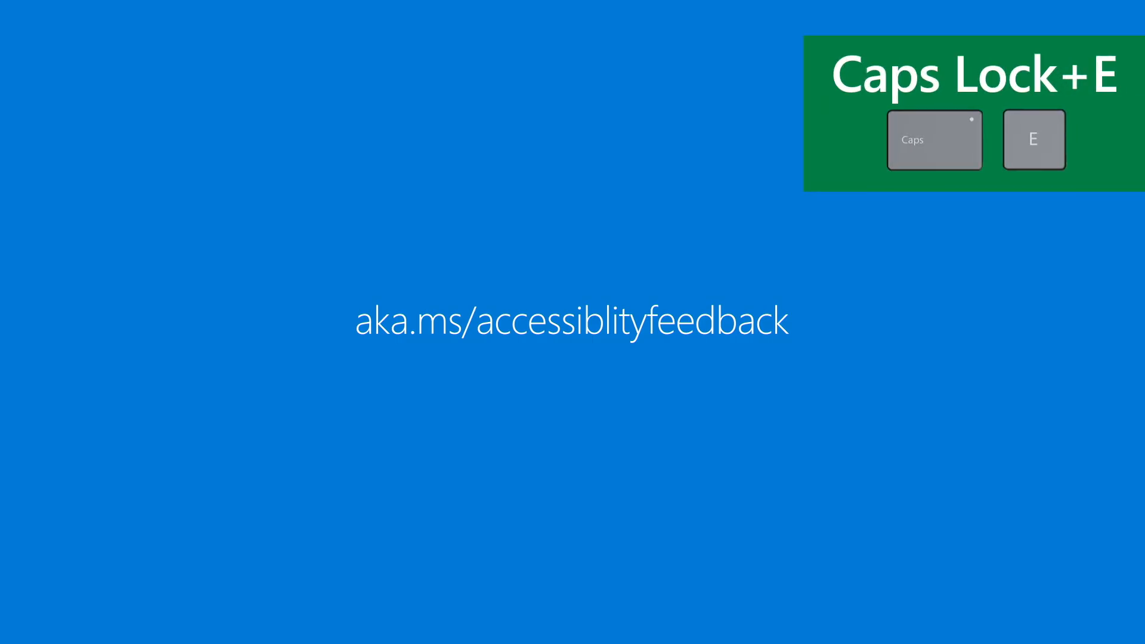